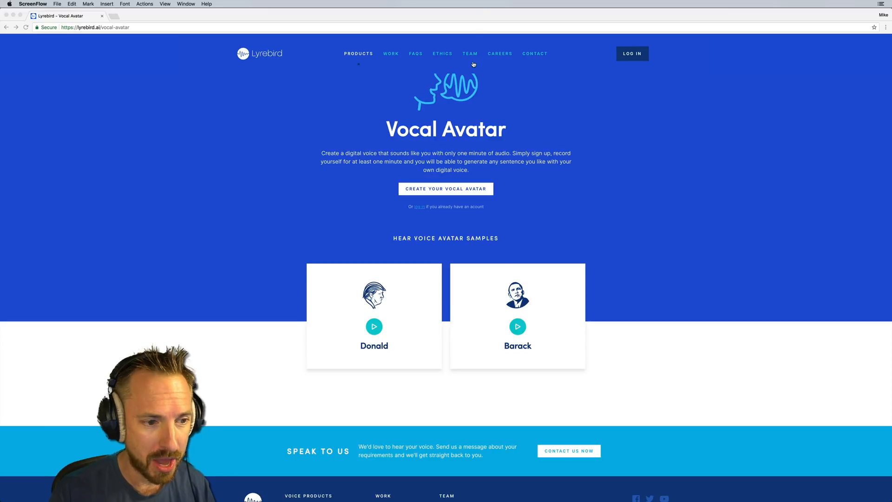
{"action": "mouse_move", "coordinate": [357, 211]}
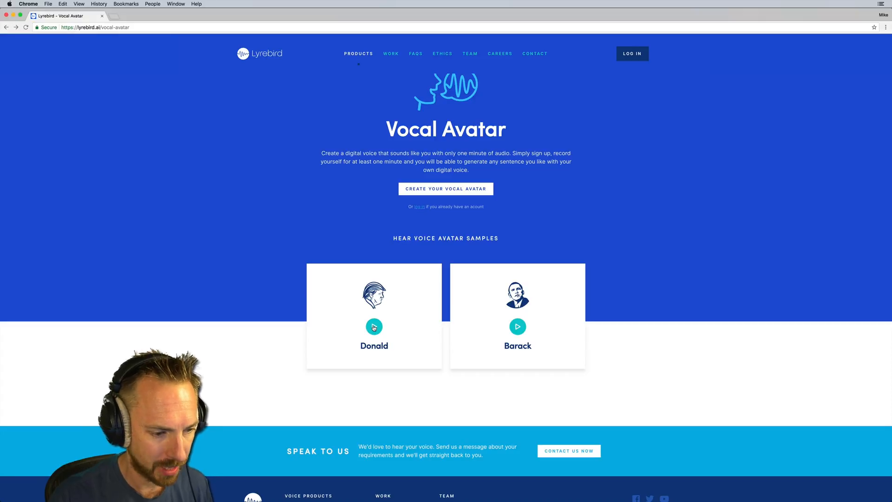
Play the Donald voice sample, then start creating a new digital voice account.
{"action": "left_click", "coordinate": [373, 327]}
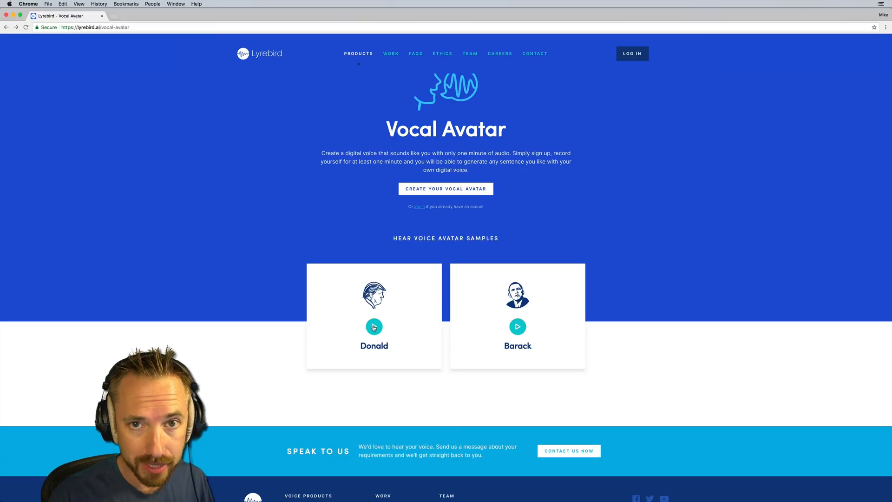
{"action": "left_click", "coordinate": [446, 188]}
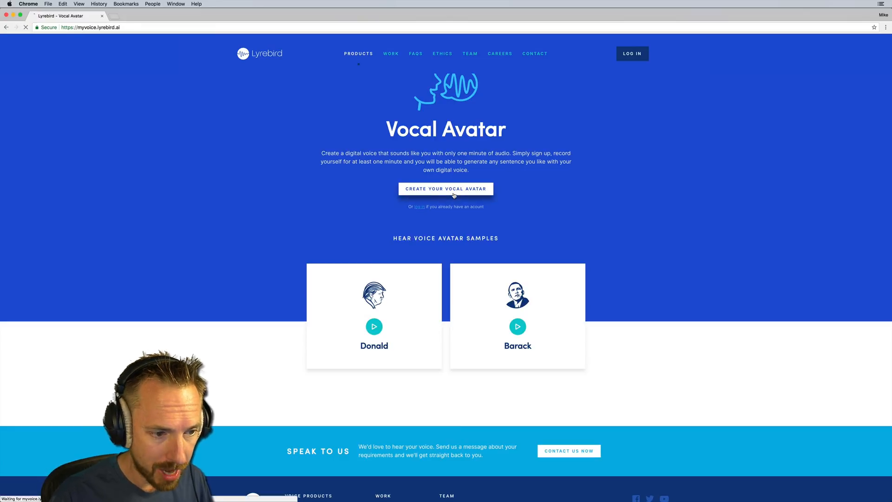
{"action": "left_click", "coordinate": [445, 189]}
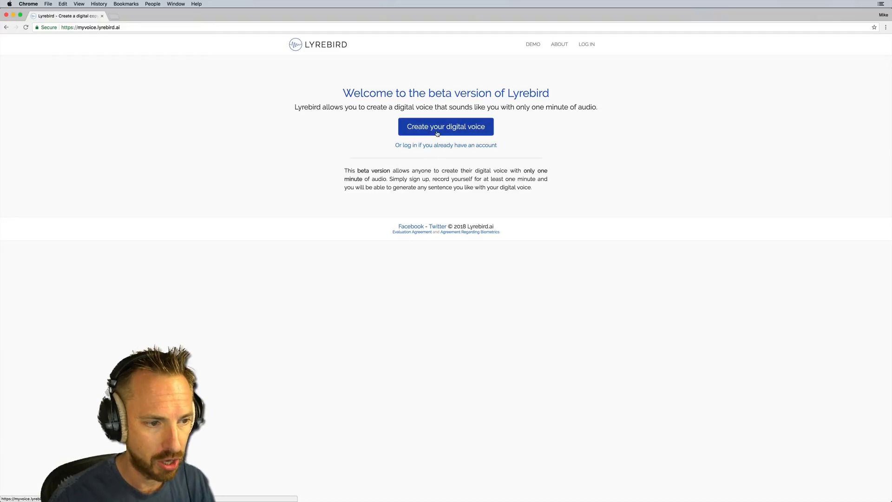
{"action": "left_click", "coordinate": [445, 126]}
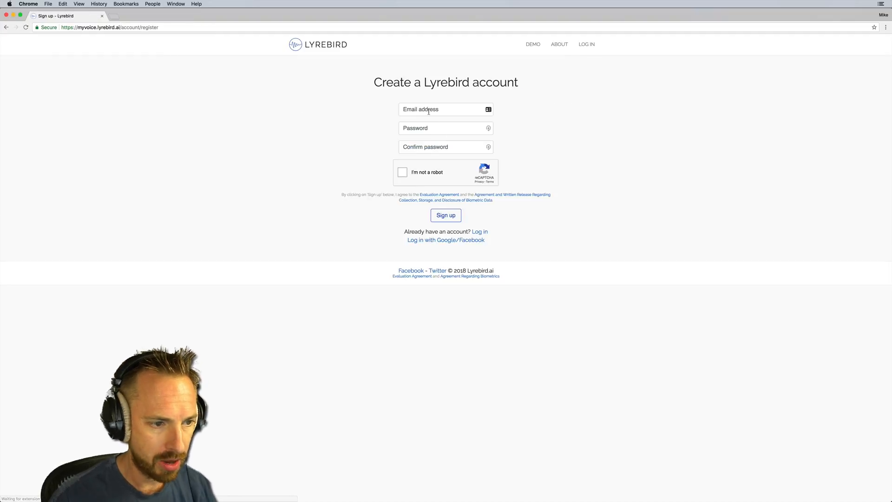
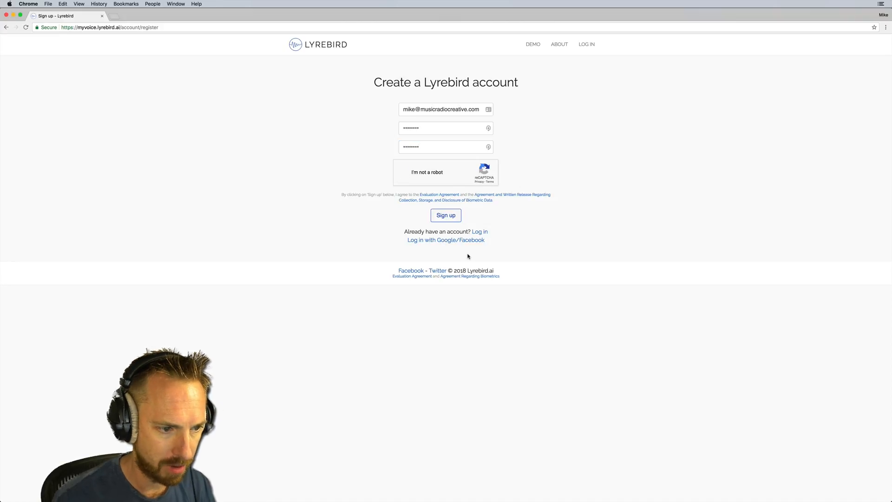
{"action": "left_click", "coordinate": [404, 173]}
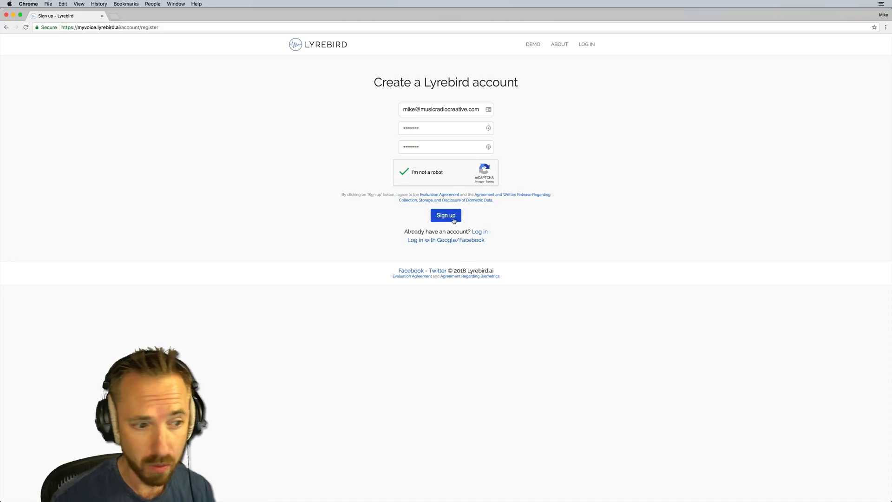
{"action": "left_click", "coordinate": [445, 215]}
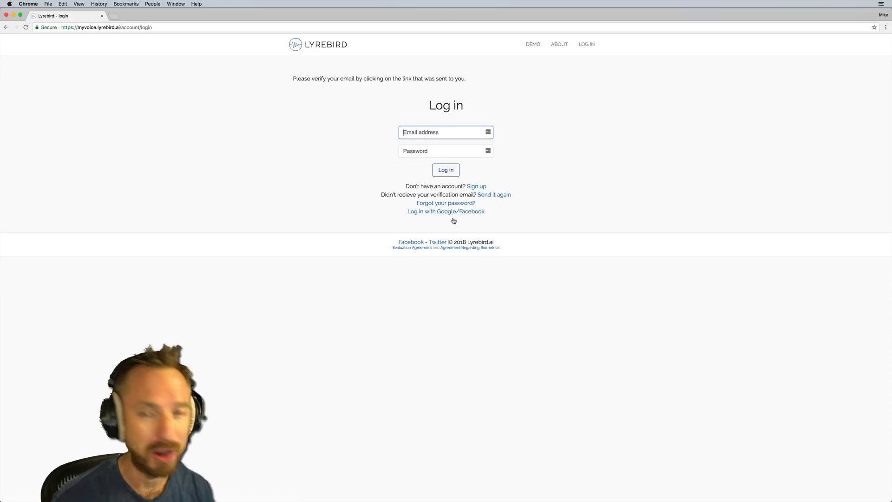
Log in with the new account and dismiss the digital copy introduction with Let's start!
{"action": "left_click", "coordinate": [445, 169]}
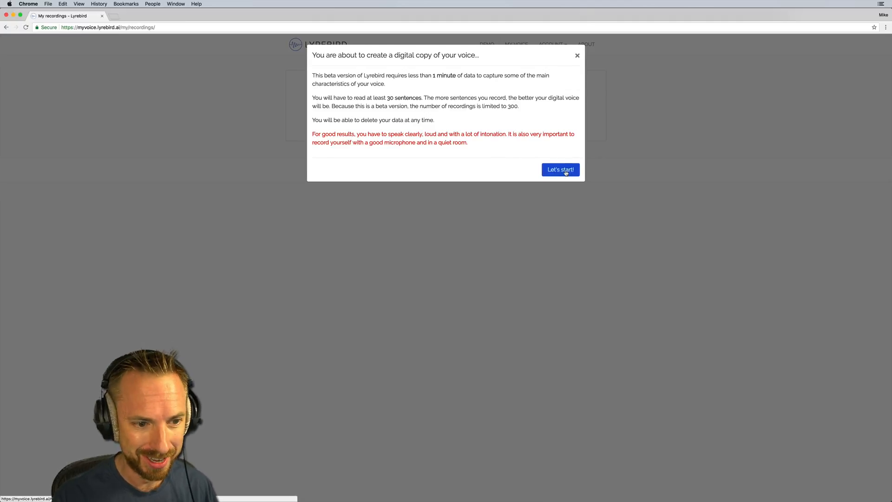
{"action": "left_click", "coordinate": [559, 169]}
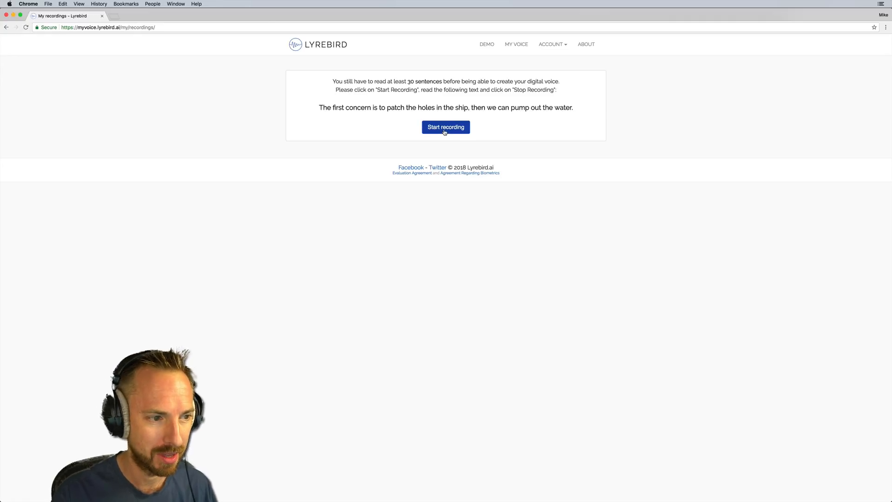
Record the first sentence aloud and validate the take so it uploads to My Recordings.
{"action": "left_click", "coordinate": [445, 127]}
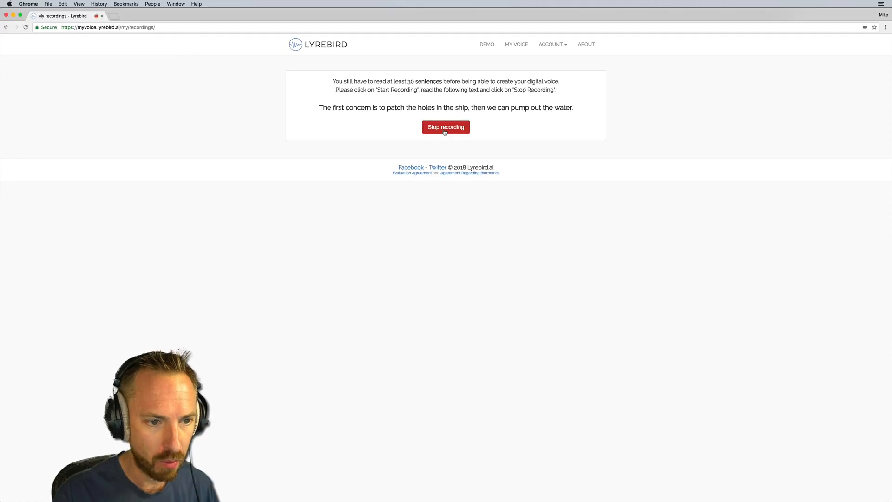
{"action": "left_click", "coordinate": [445, 127]}
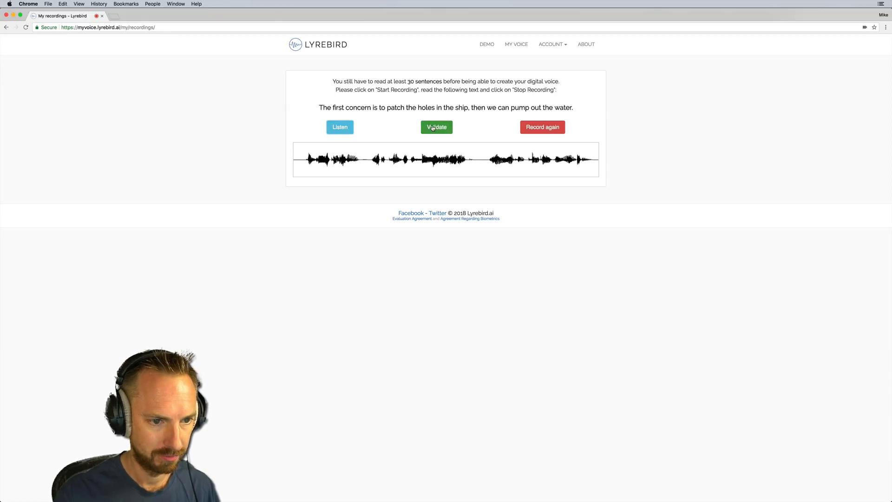
{"action": "left_click", "coordinate": [436, 127]}
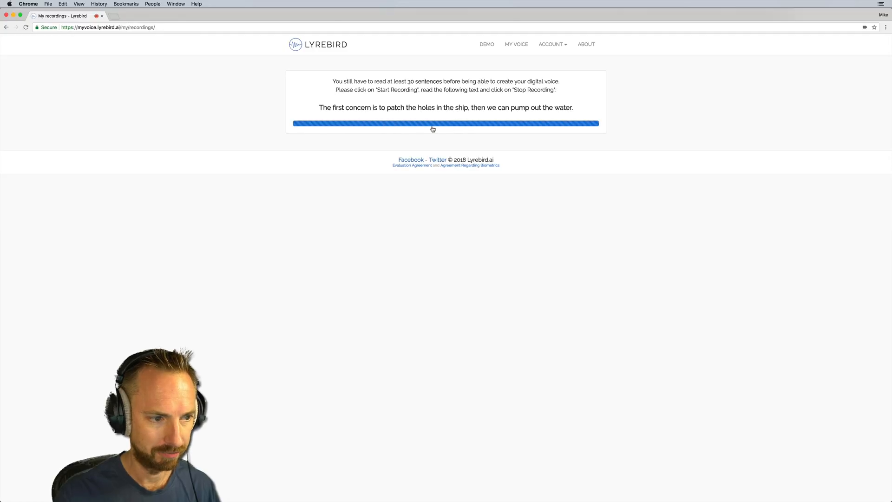
{"action": "left_click", "coordinate": [445, 124]}
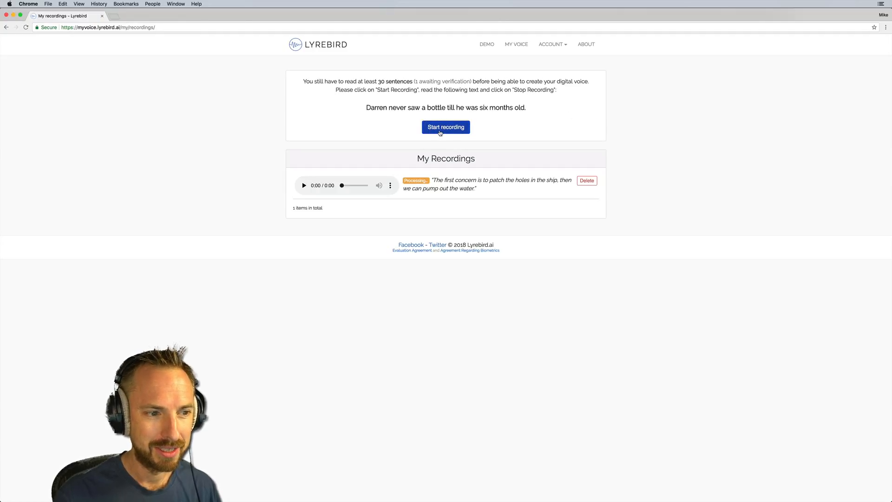
Record and validate the Darren sentence and the lie sentence toward the 30 required recordings.
{"action": "left_click", "coordinate": [445, 127]}
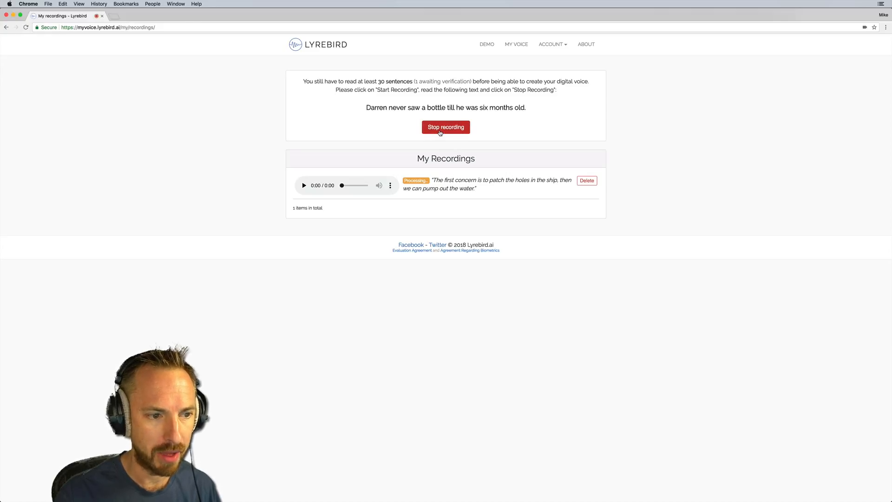
{"action": "left_click", "coordinate": [446, 127]}
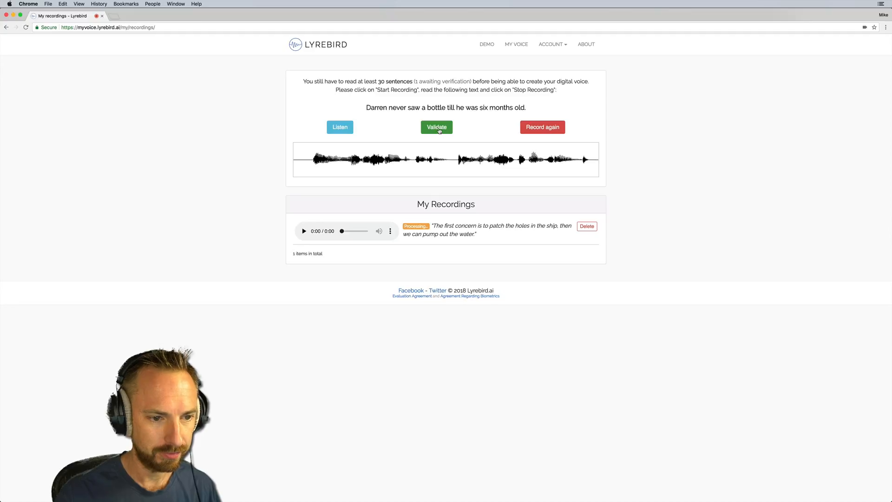
{"action": "left_click", "coordinate": [437, 127]}
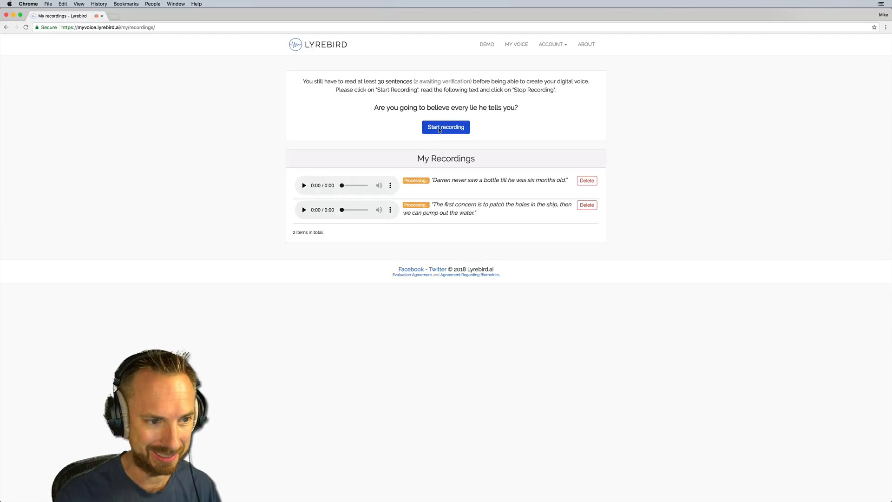
{"action": "left_click", "coordinate": [445, 127]}
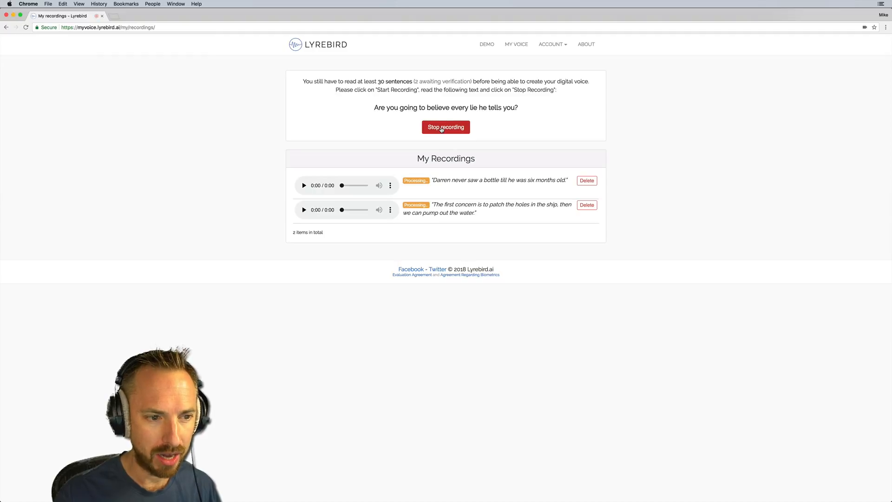
{"action": "left_click", "coordinate": [445, 127]}
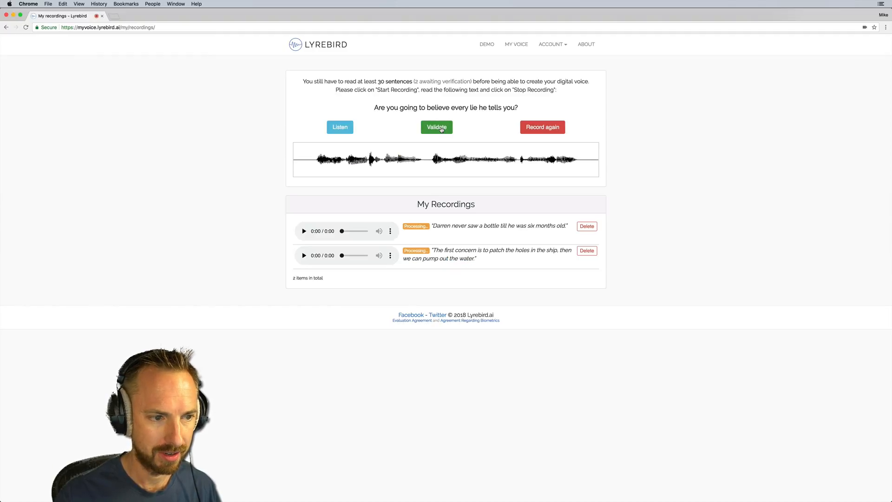
{"action": "left_click", "coordinate": [437, 128]}
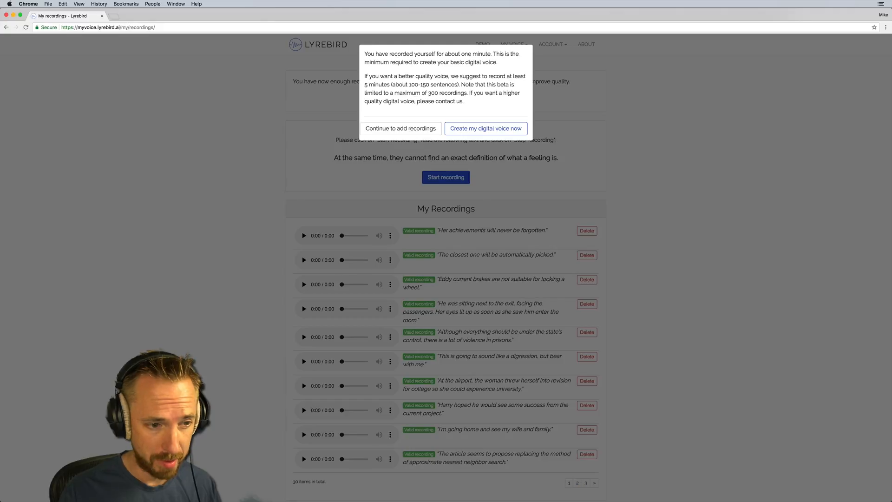
Choose to create the digital voice now and start building it from the recordings.
{"action": "left_click", "coordinate": [486, 129]}
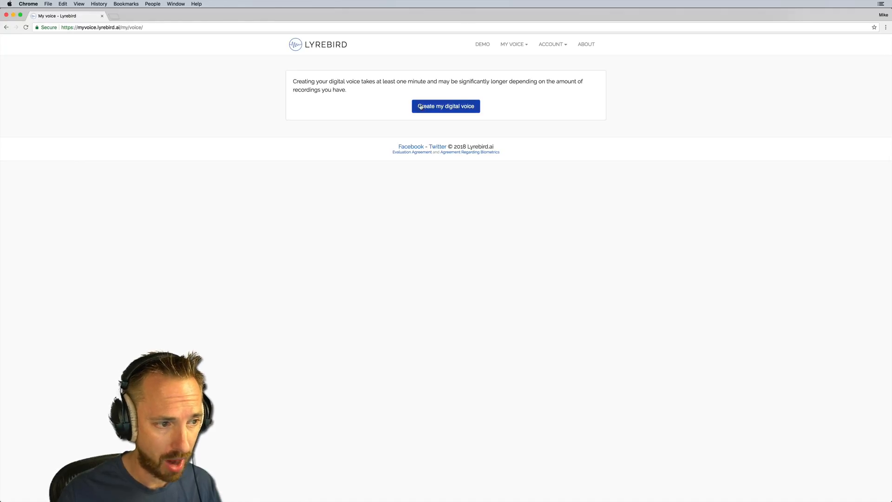
{"action": "left_click", "coordinate": [446, 106]}
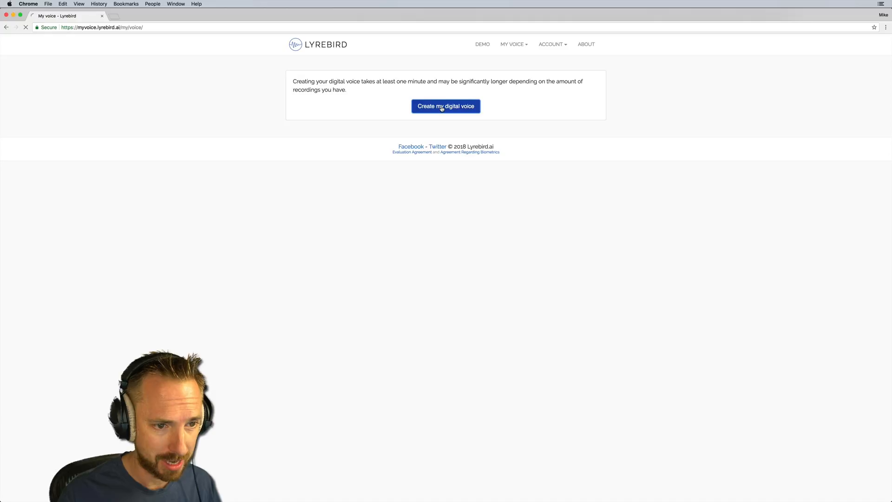
{"action": "left_click", "coordinate": [445, 106]}
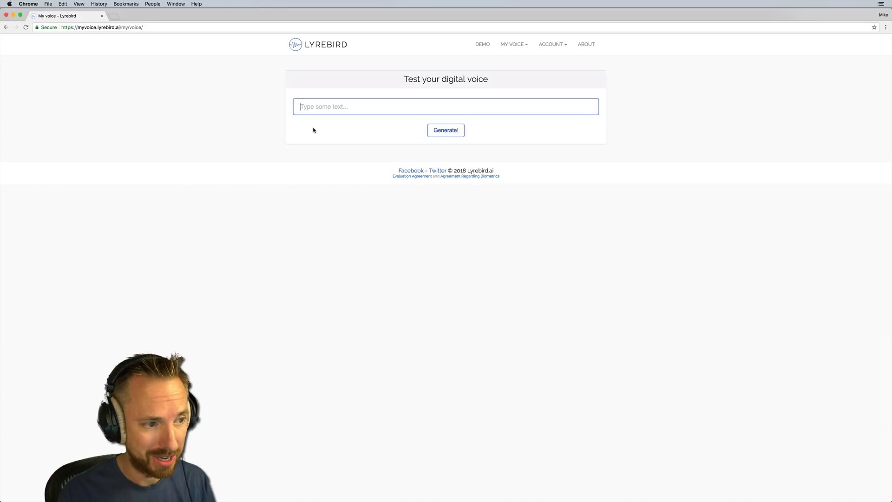
Generate speech for 'Hello Mike Russell from Music Radio Creative' so it lands in History.
{"action": "type", "text": "Hello, this is"}
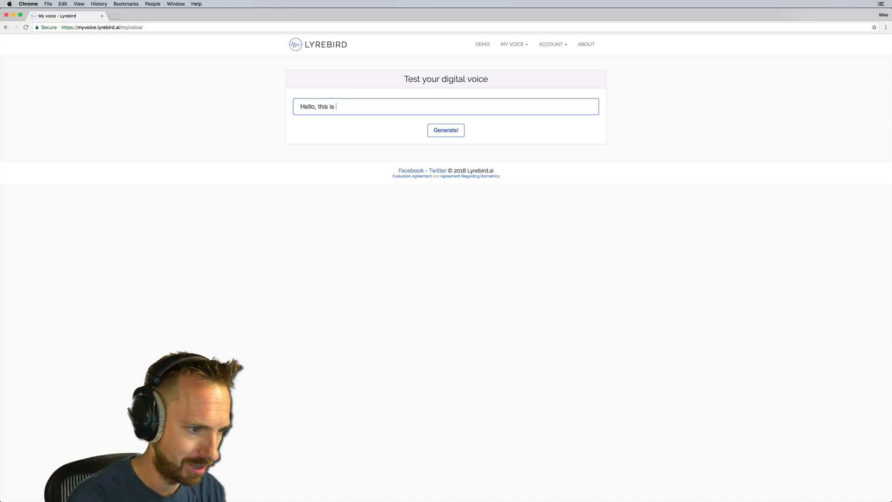
{"action": "type", "text": "Mike Russell"}
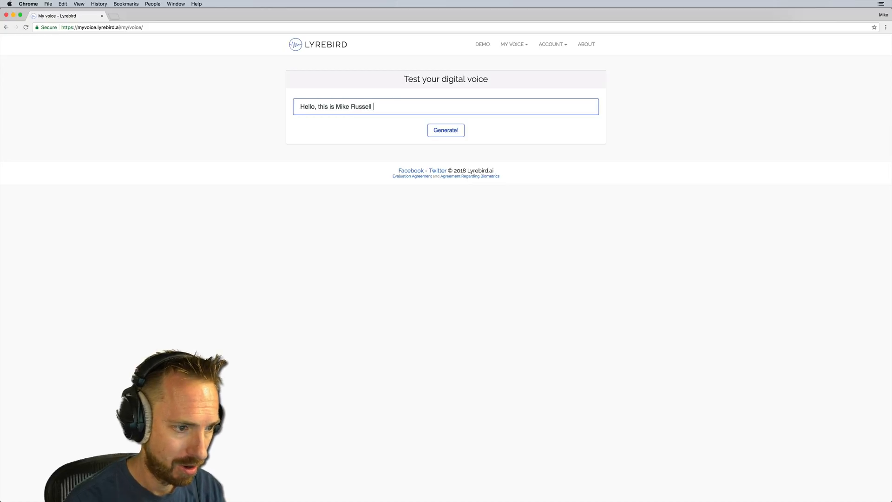
{"action": "type", "text": "from Music Radio C"}
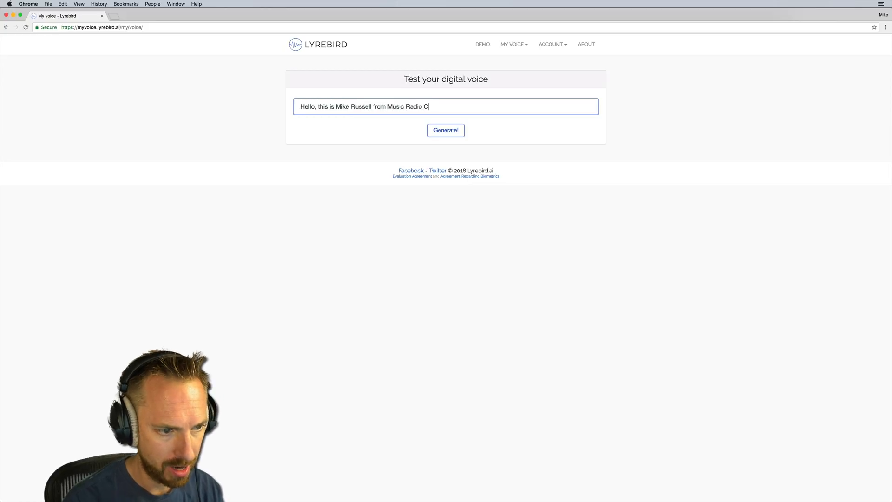
{"action": "type", "text": "reative"}
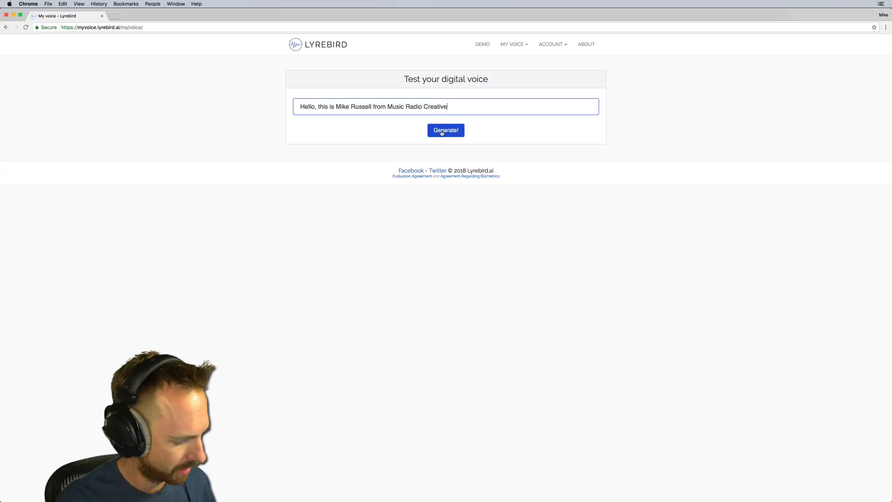
{"action": "left_click", "coordinate": [445, 130]}
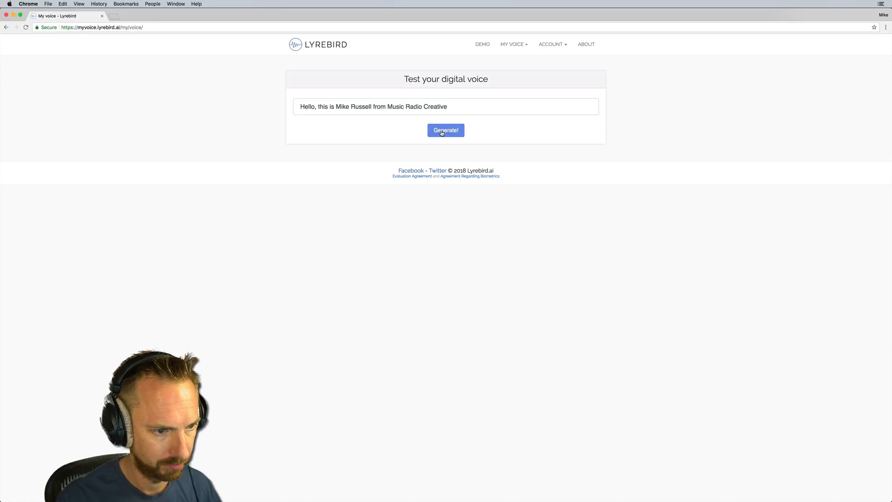
{"action": "left_click", "coordinate": [446, 130]}
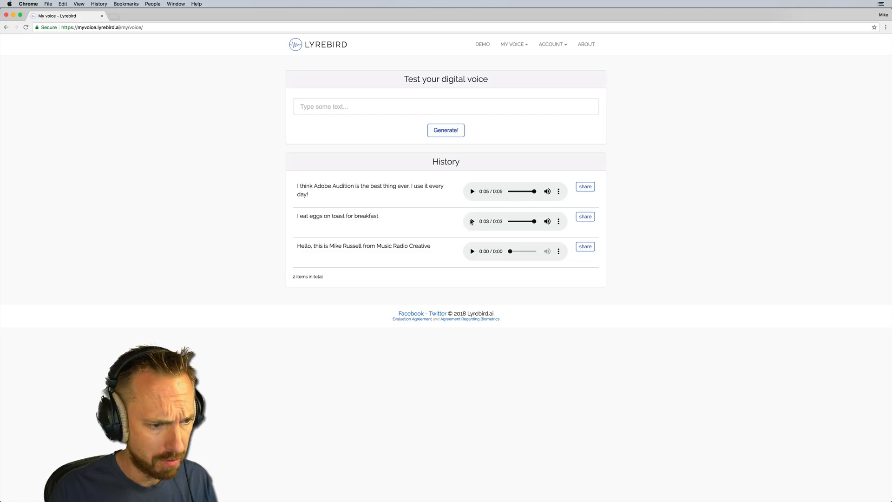
Play the eggs on toast clip and then the Adobe Audition sentence clip from History.
{"action": "left_click", "coordinate": [472, 221]}
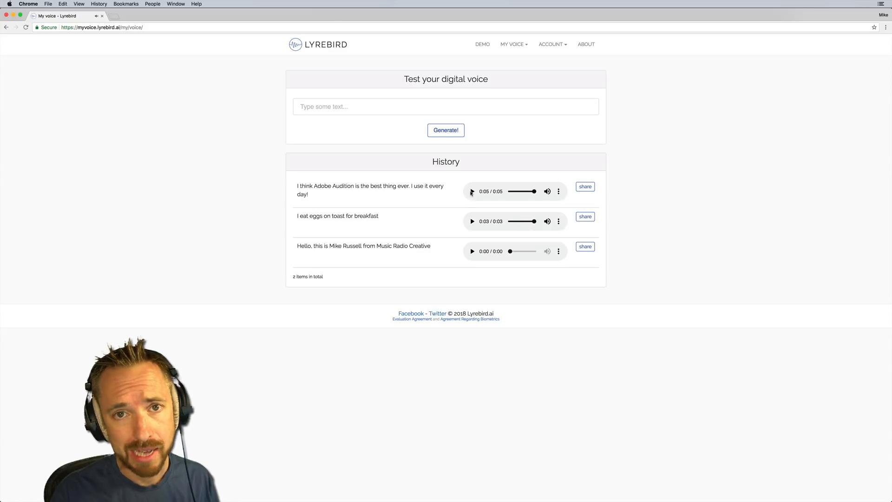
{"action": "left_click", "coordinate": [472, 192]}
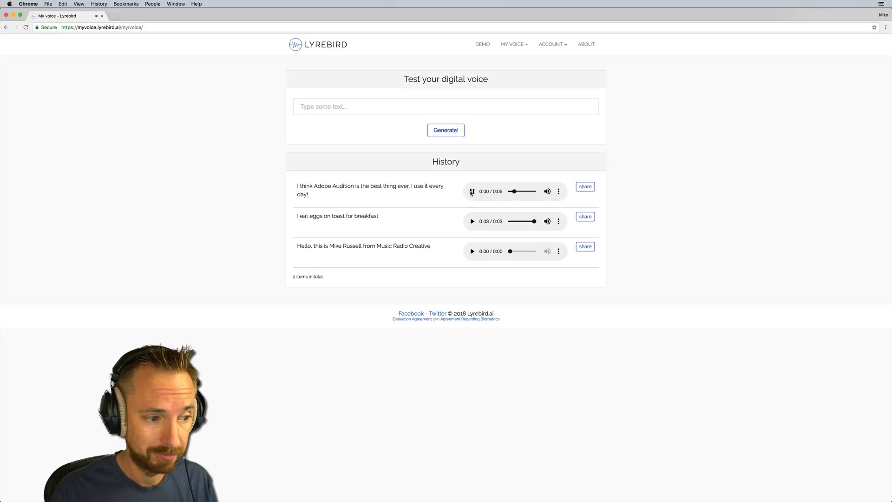